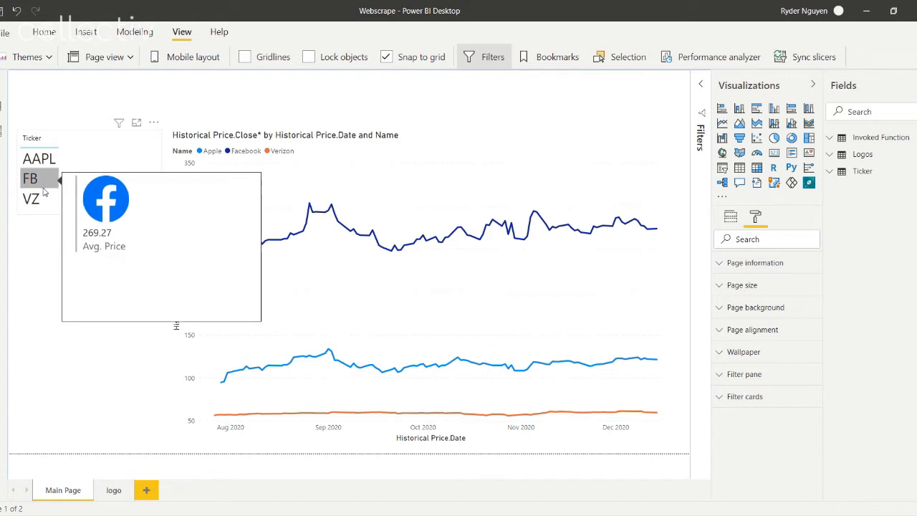
mouse_move(32, 197)
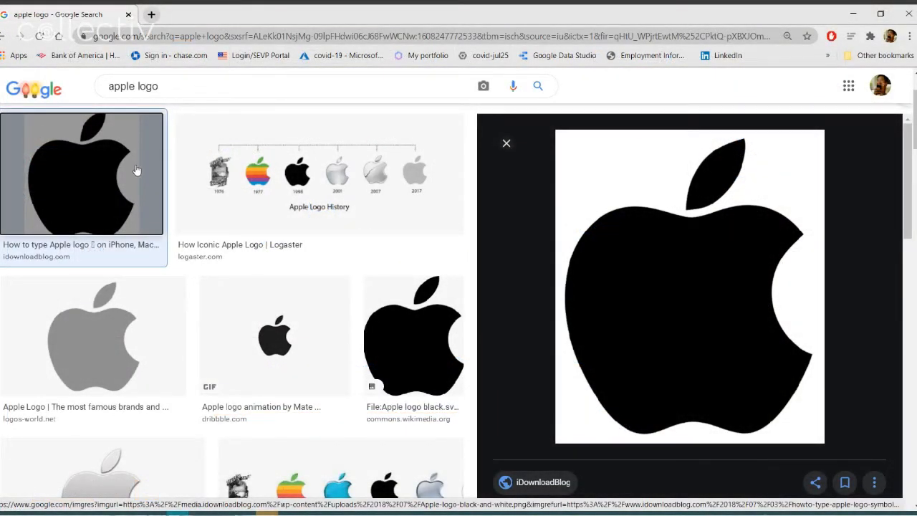
mouse_move(140, 171)
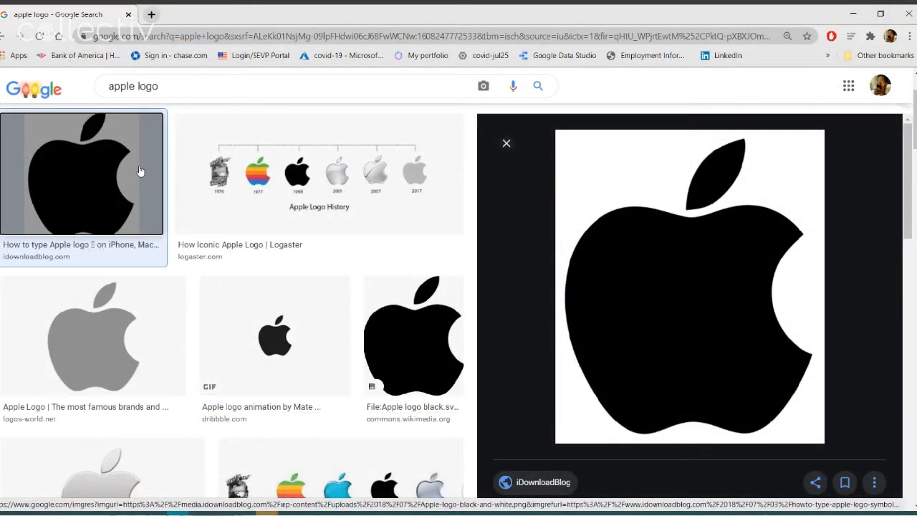
Step: Bring up the context options on the black Apple logo result to copy its image address
right_click(141, 171)
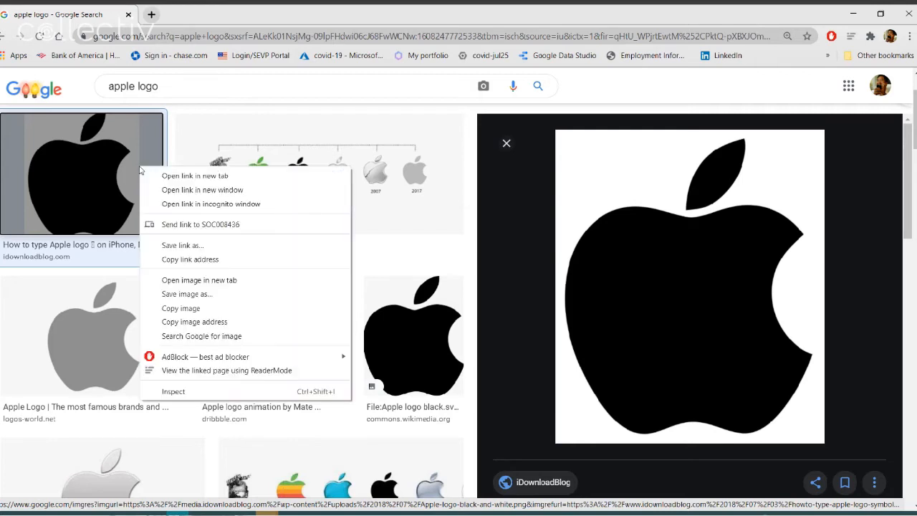
mouse_move(195, 321)
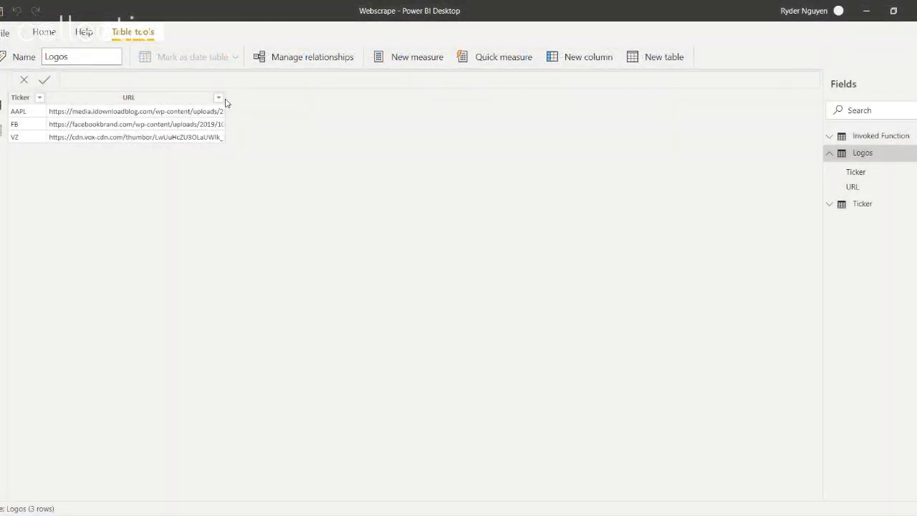
Step: Switch to Data view showing the Logos table of AAPL, FB and VZ ticker-to-URL pairs
click(129, 97)
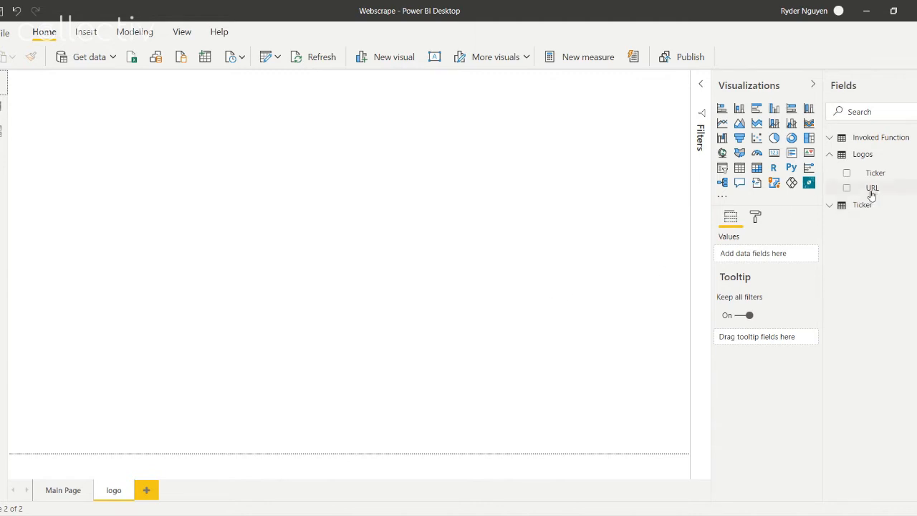
Step: Add a Multi-row card showing the Verizon, Facebook and Apple logos from the Image URL field
click(873, 186)
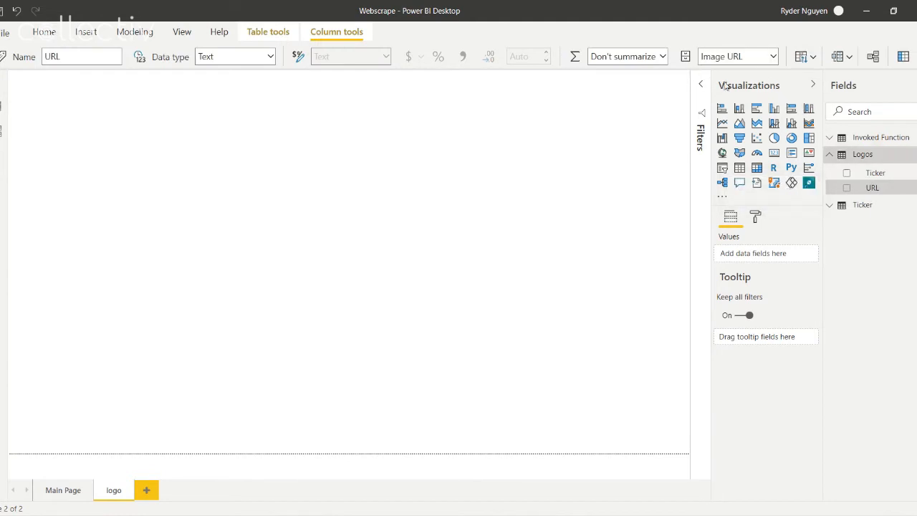
click(43, 32)
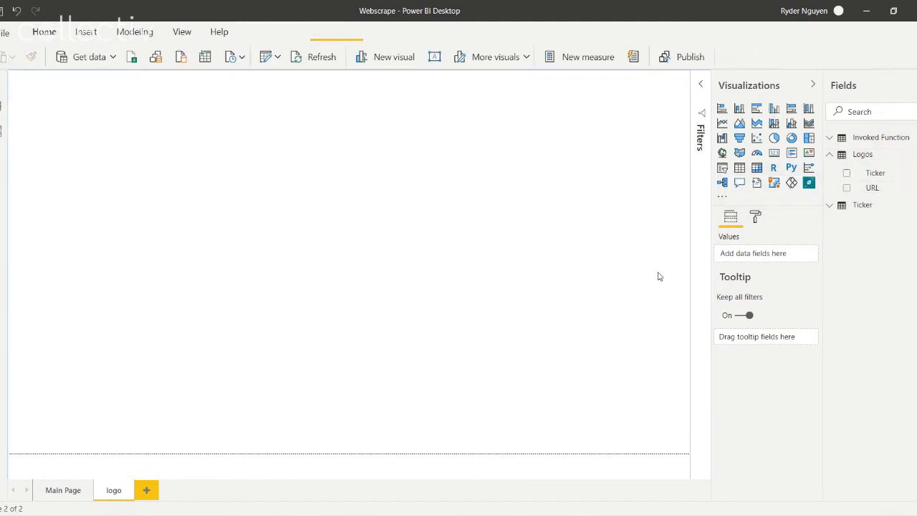
mouse_move(792, 152)
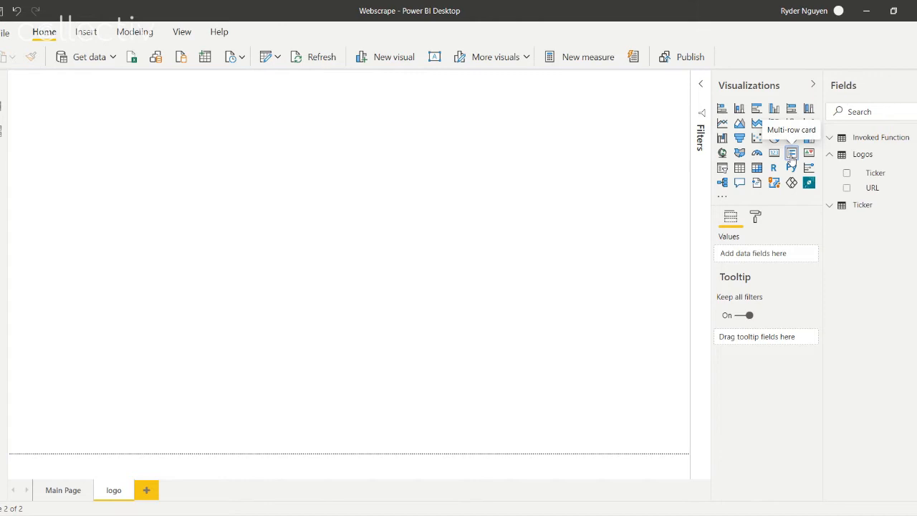
click(791, 152)
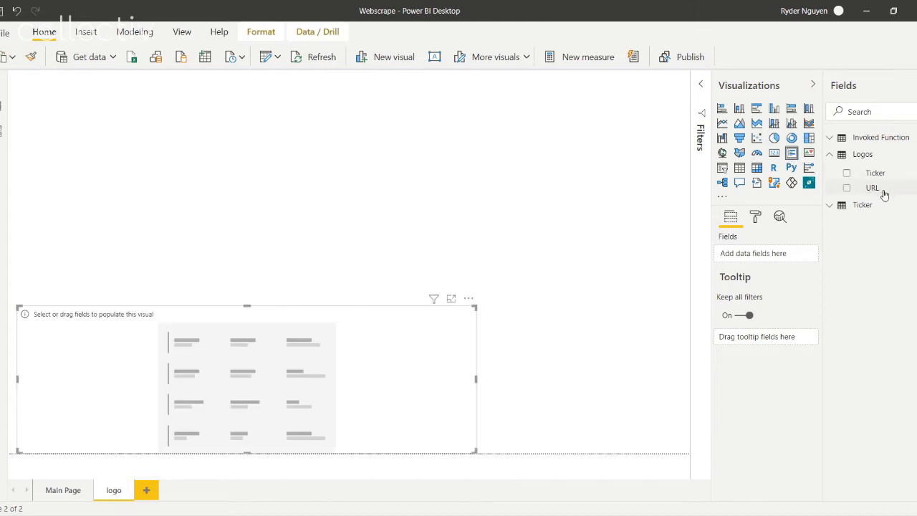
click(847, 188)
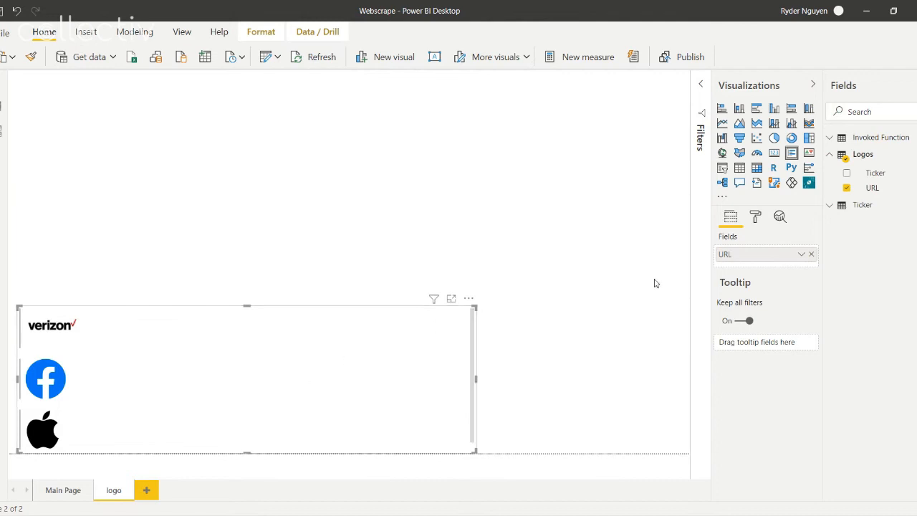
click(847, 186)
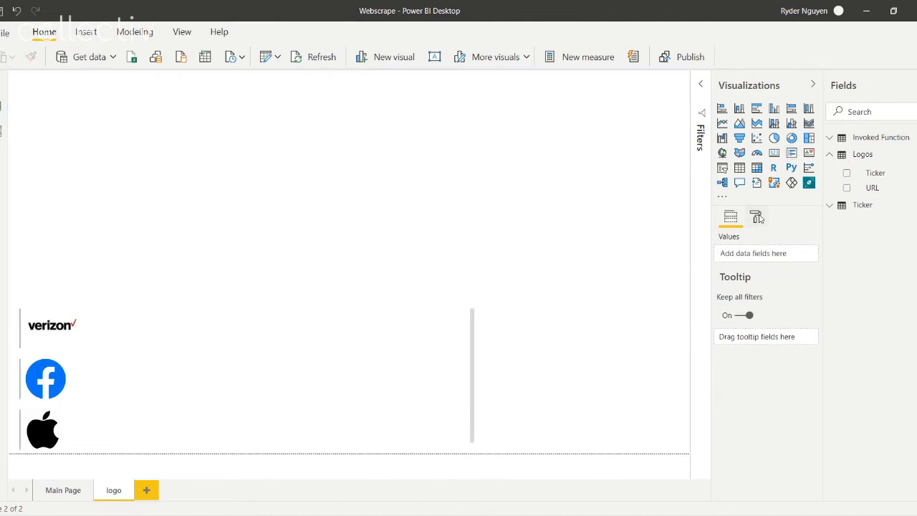
Step: Turn Page information Tooltip on and set Page size Type to Tooltip for the logo page
click(756, 216)
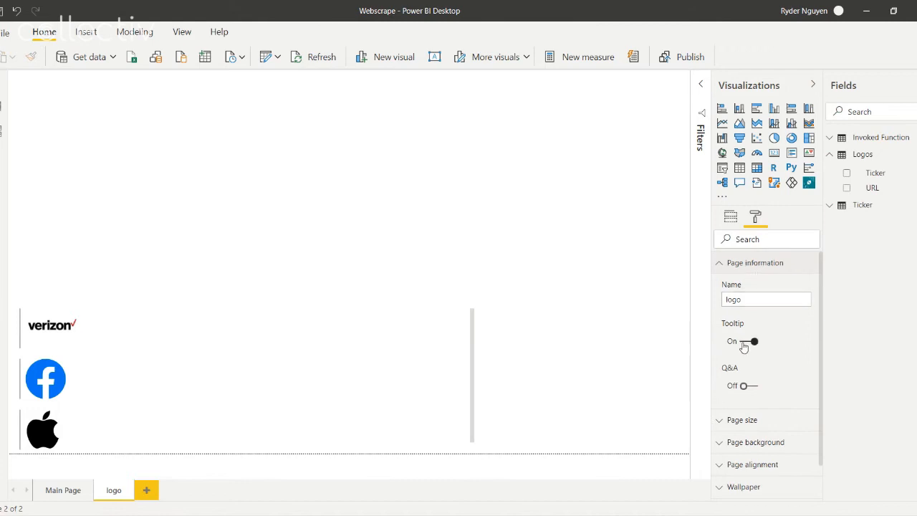
click(754, 341)
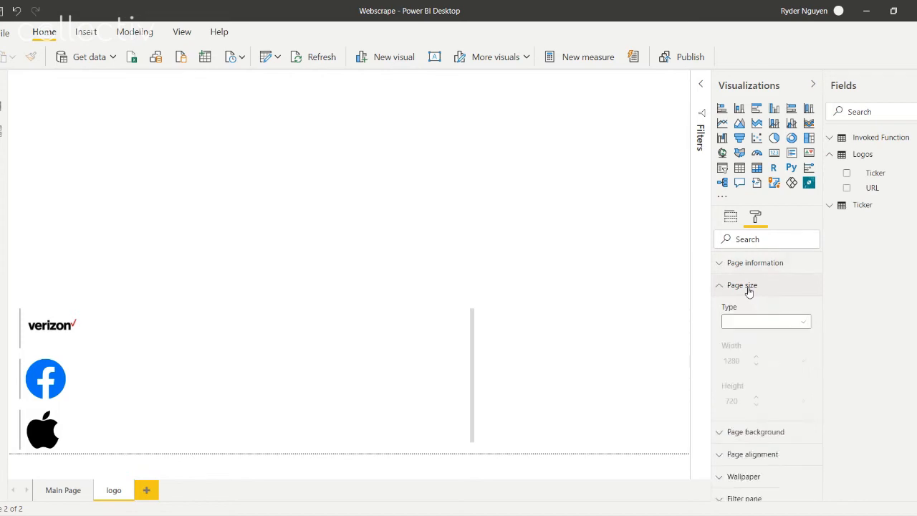
click(765, 321)
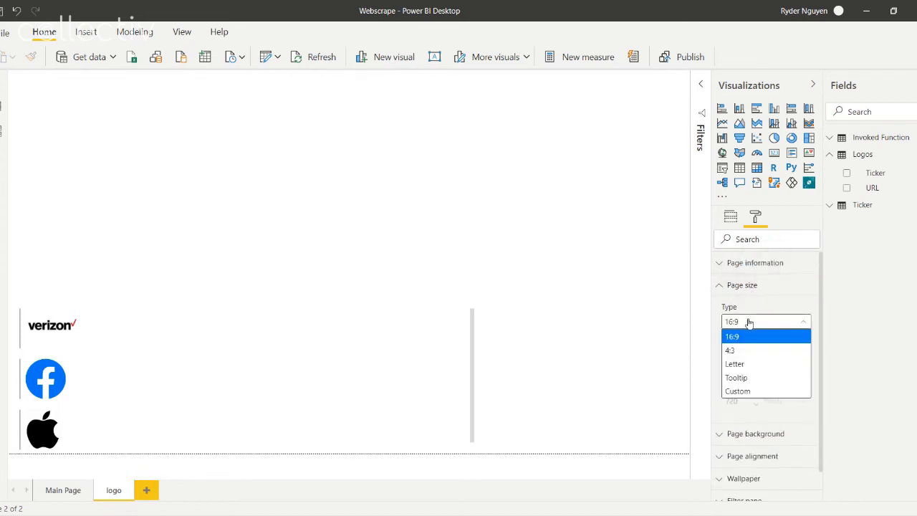
click(737, 378)
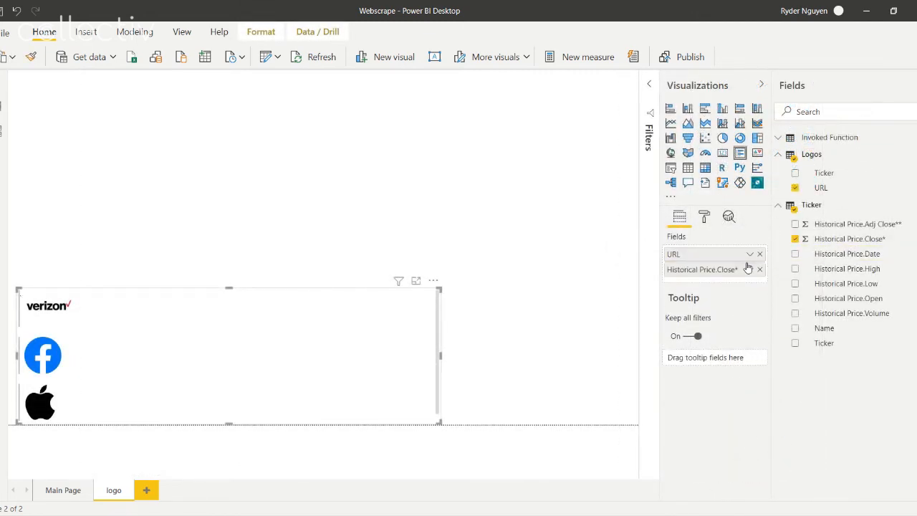
Step: Change the card's Historical Price Close aggregation from Sum to Average
click(751, 269)
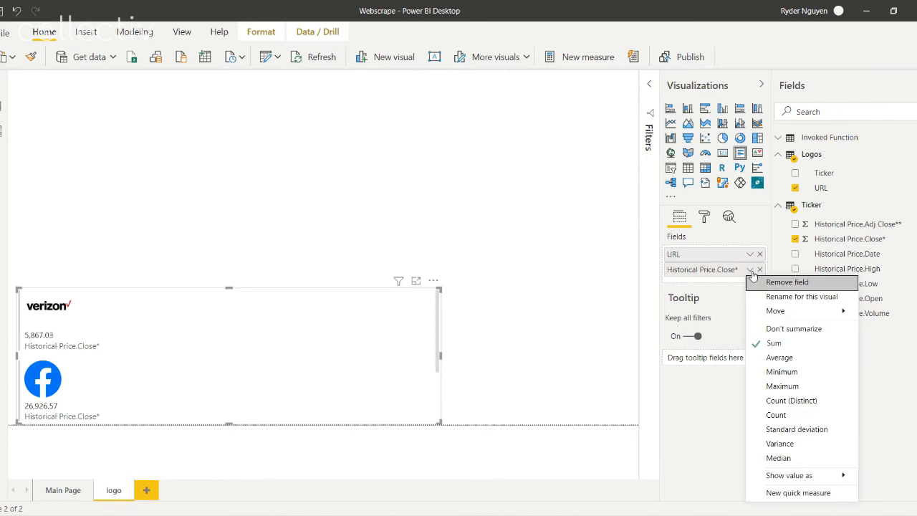
click(780, 357)
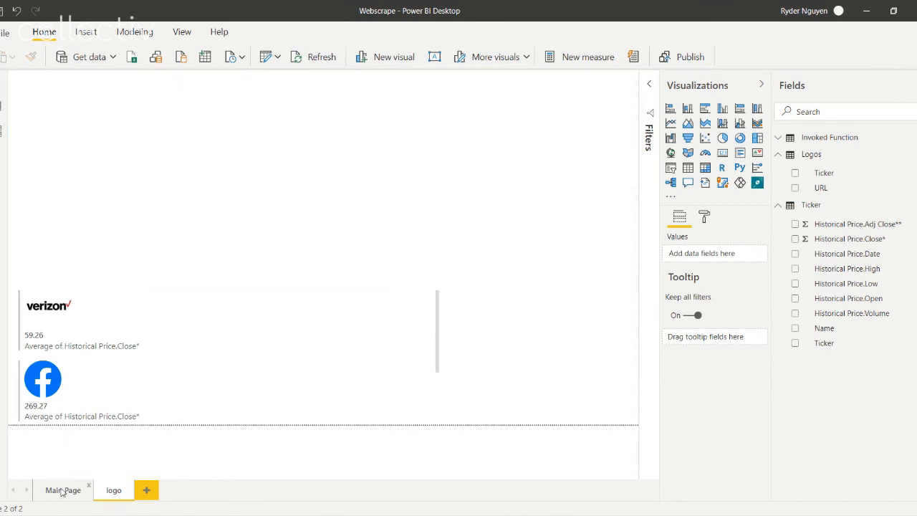
Step: Set the Main Page ticker table's tooltip to Report page 'logo' so hovering AAPL shows the Apple logo
click(64, 490)
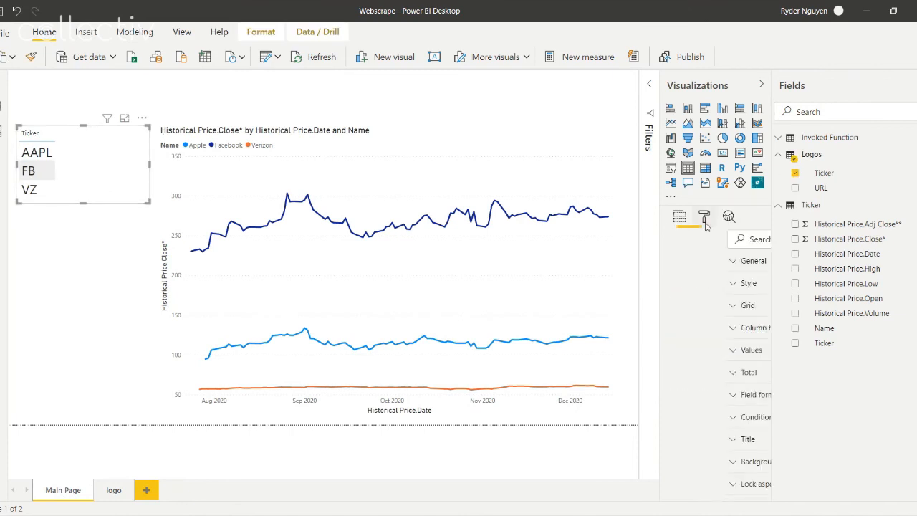
click(703, 217)
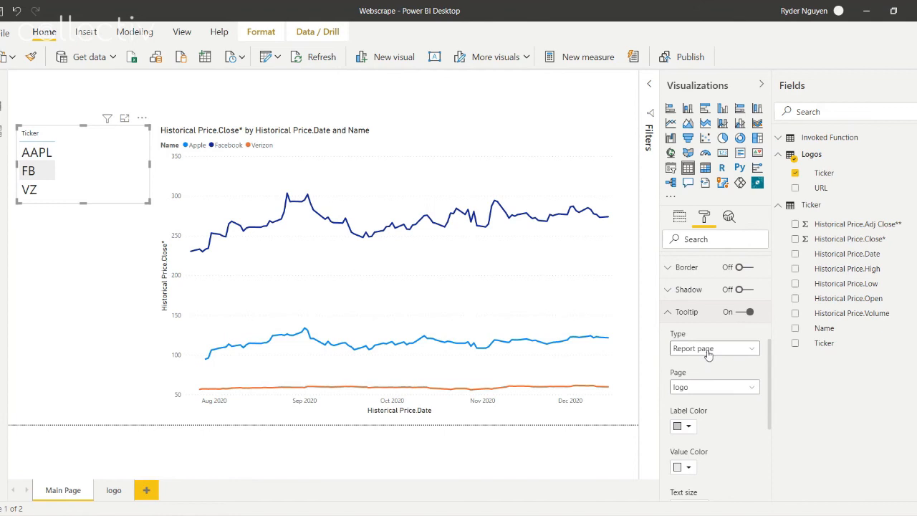
click(180, 32)
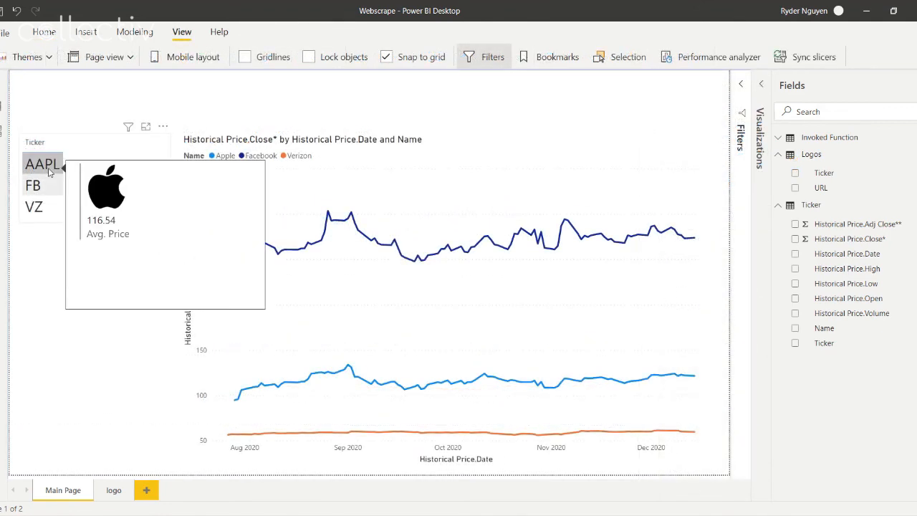
mouse_move(40, 207)
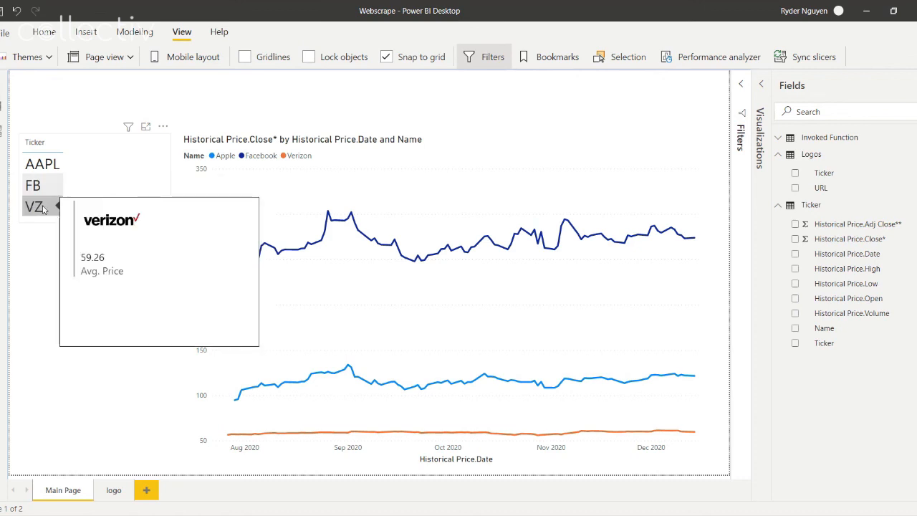